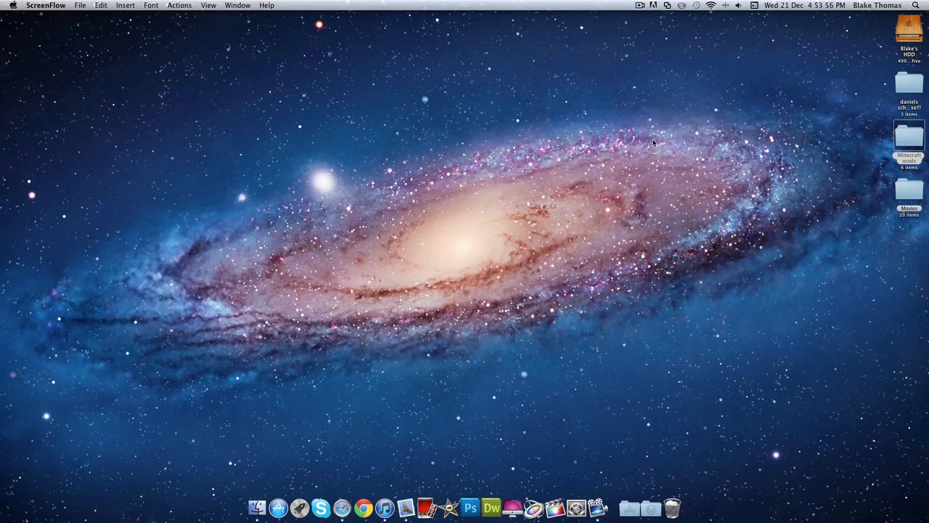
- Launch Safari from the Dock so a browser window opens on Apple's homepage
click(363, 508)
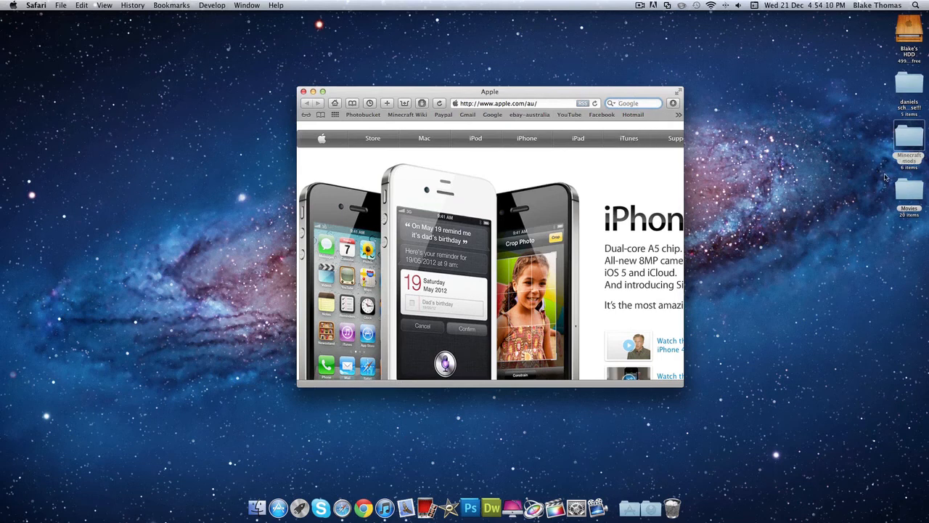
- Search for minecraft.net, download Minecraft.zip for Mac OS X, and open the downloaded app
text(minecraft.n)
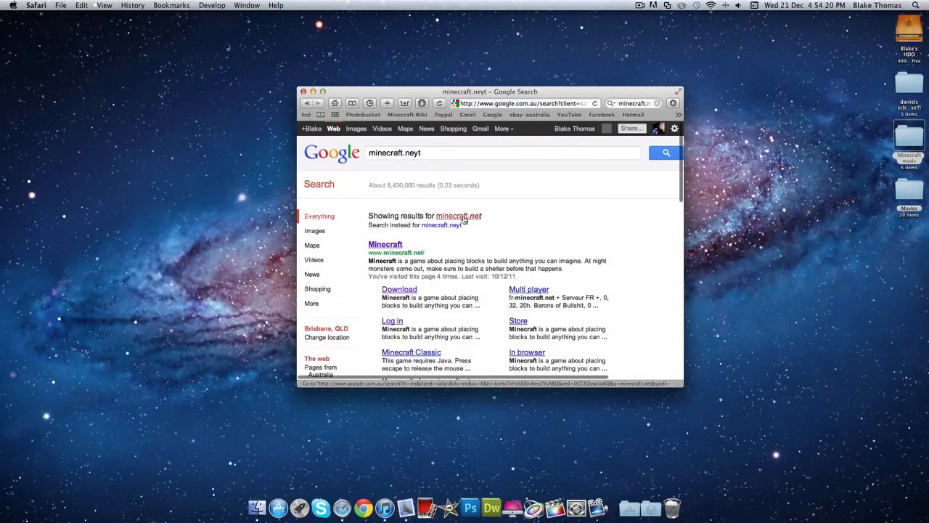
click(457, 214)
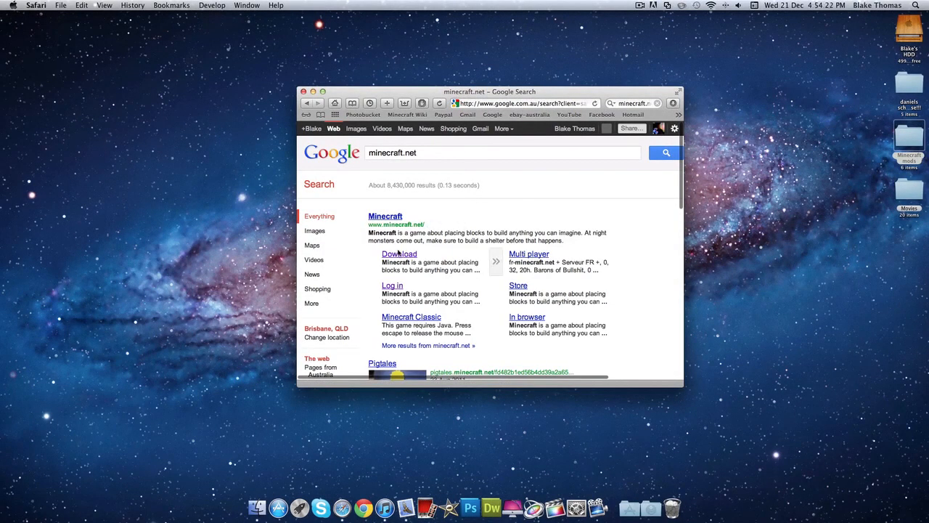
click(399, 253)
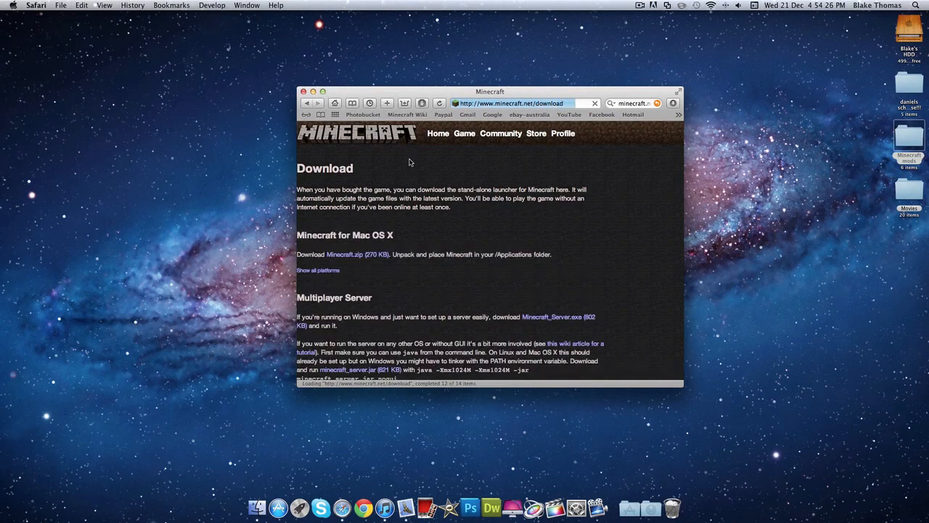
click(346, 254)
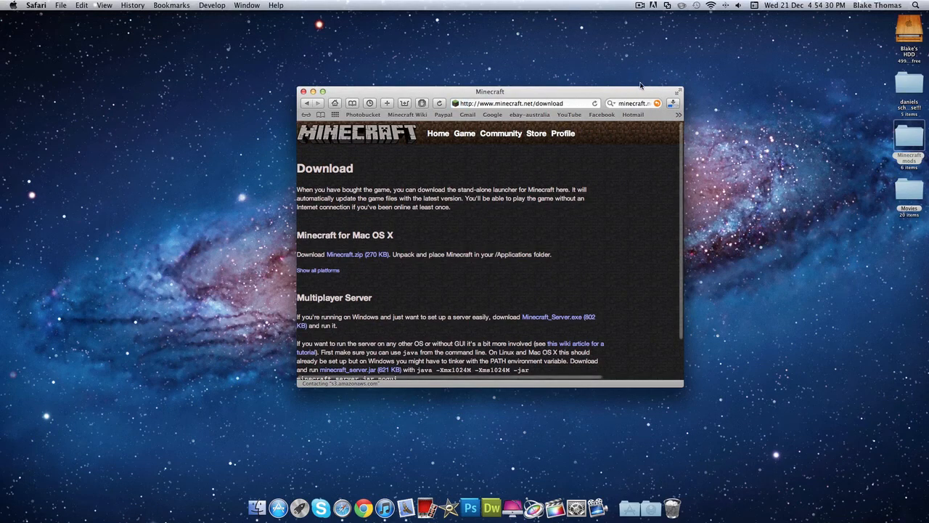
mouse_move(651, 502)
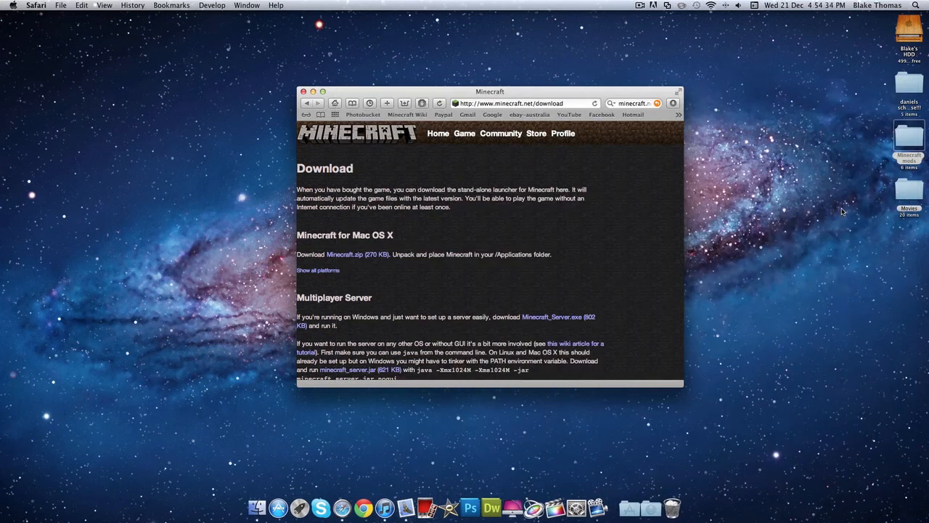
click(629, 507)
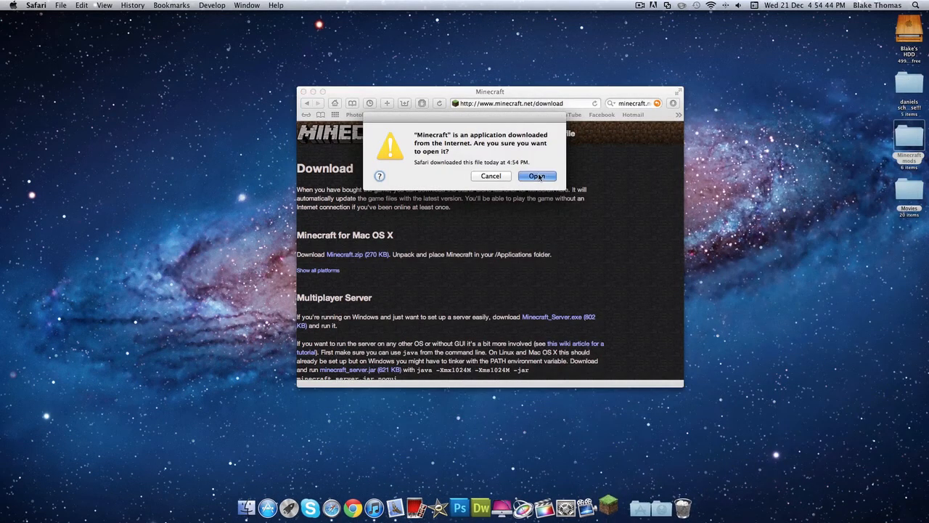
- Confirm the security warning, enter the account password, and log in to Minecraft 1.0.0
click(537, 176)
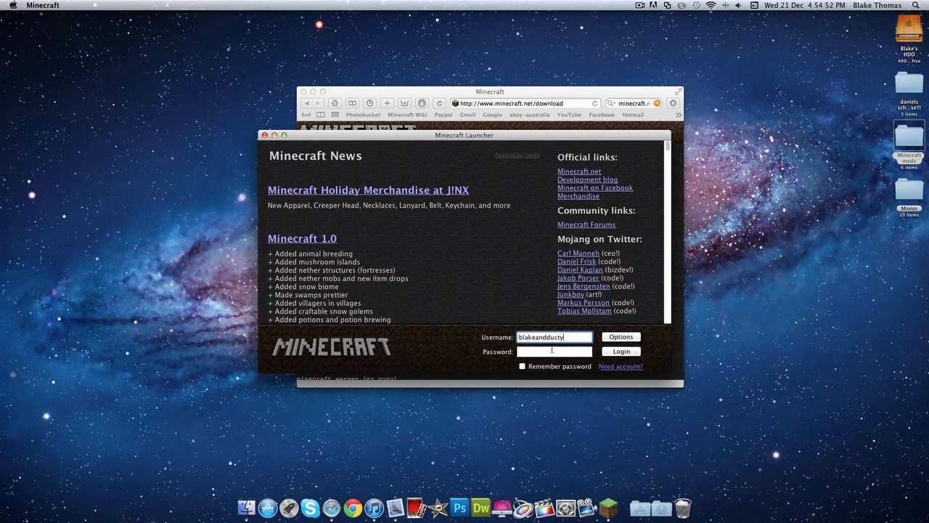
text(password)
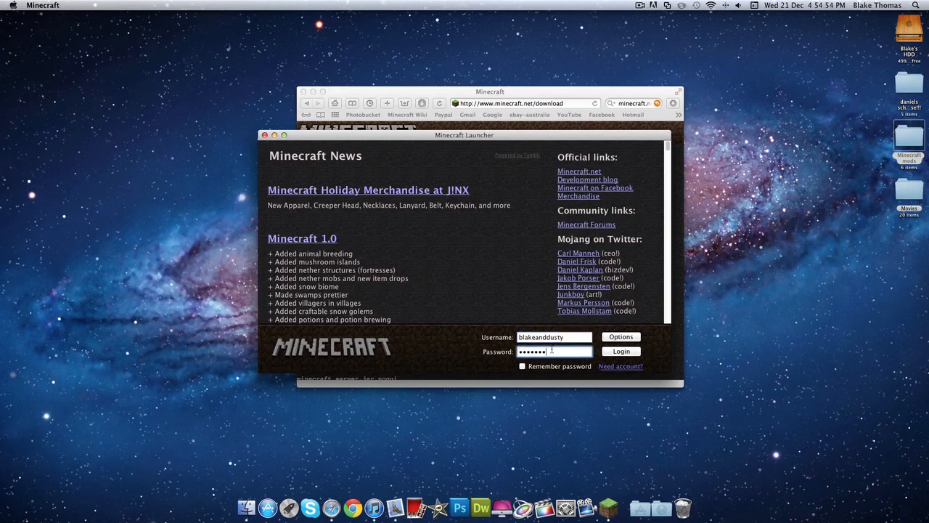
click(622, 349)
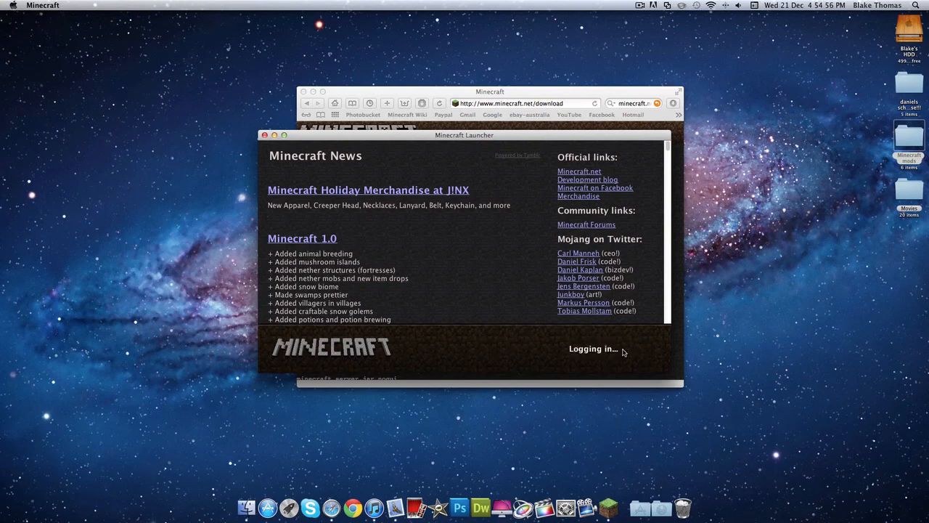
mouse_move(491, 259)
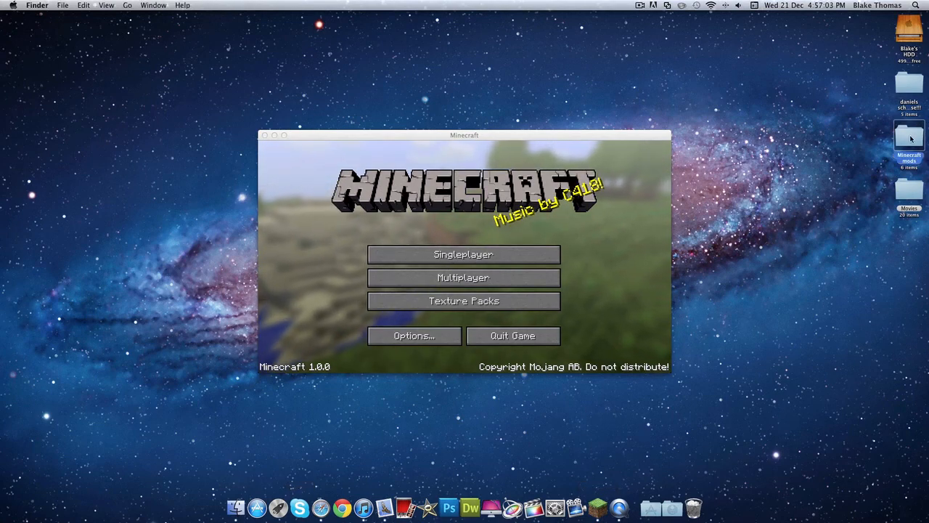
- Browse the Minecraft mods folder's TooManyItems and Train_mod_v1.24 folders, then close the game window
double_click(909, 138)
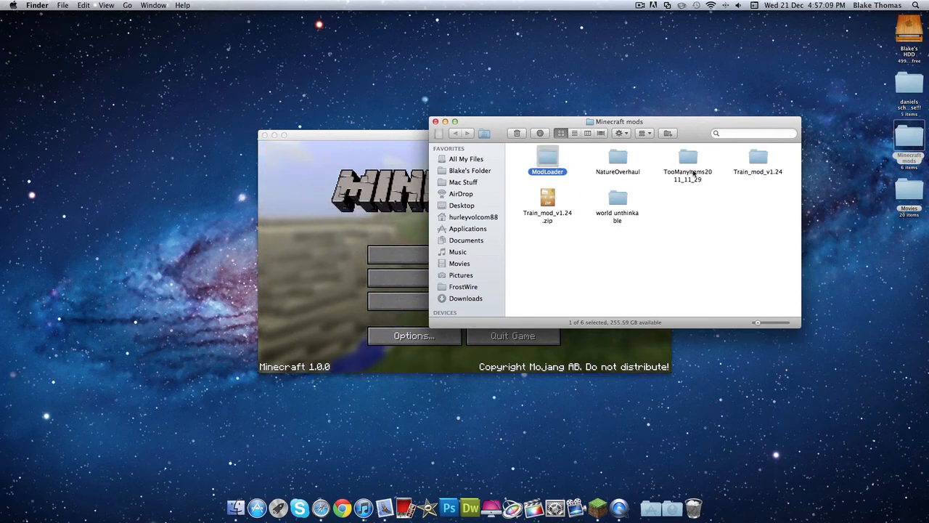
click(688, 158)
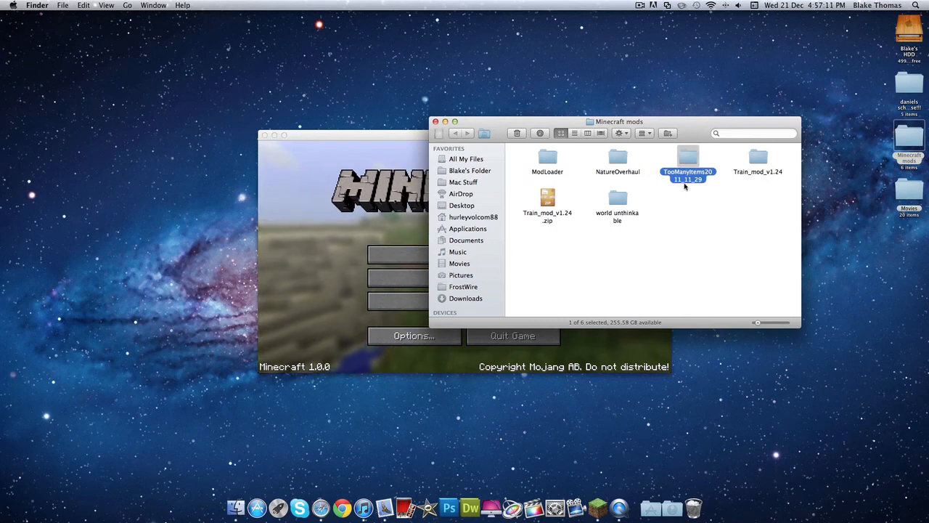
click(758, 158)
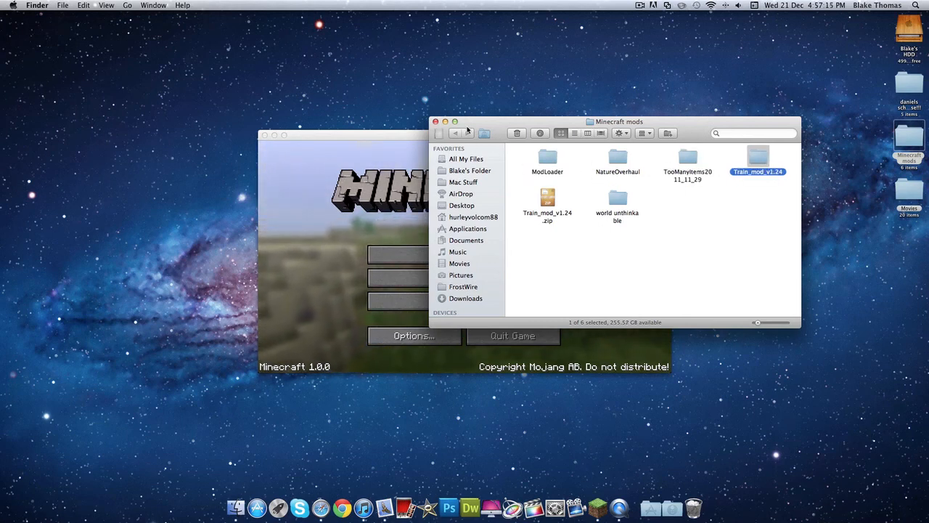
click(436, 122)
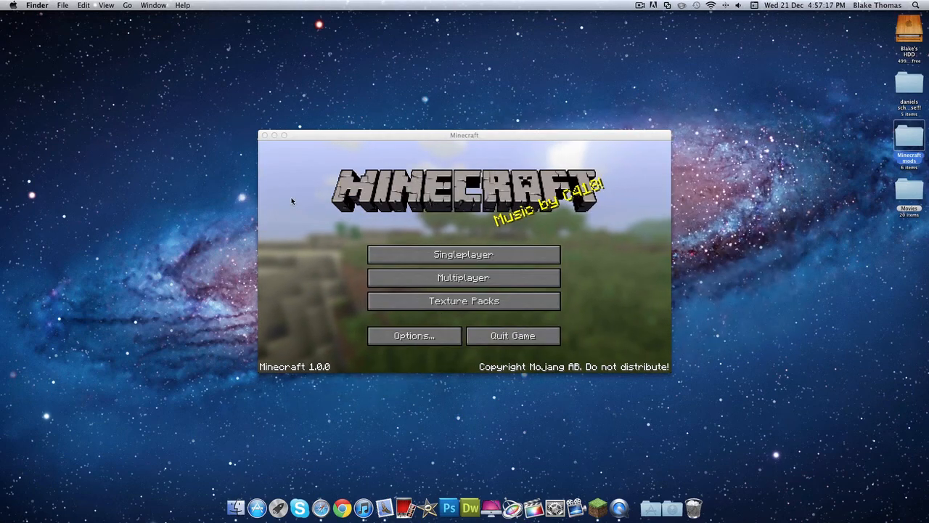
click(512, 335)
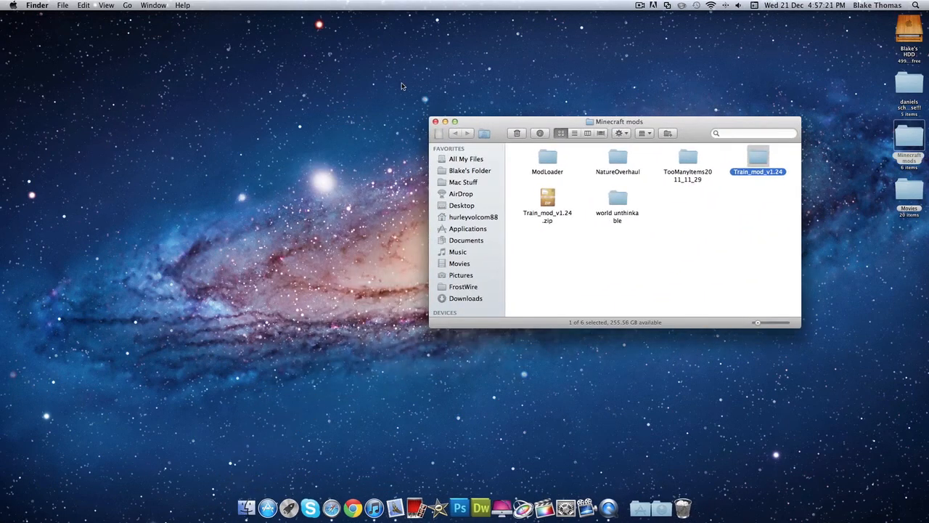
- Go to ~/Library/Application Support and open the minecraft data folder inside it
click(128, 6)
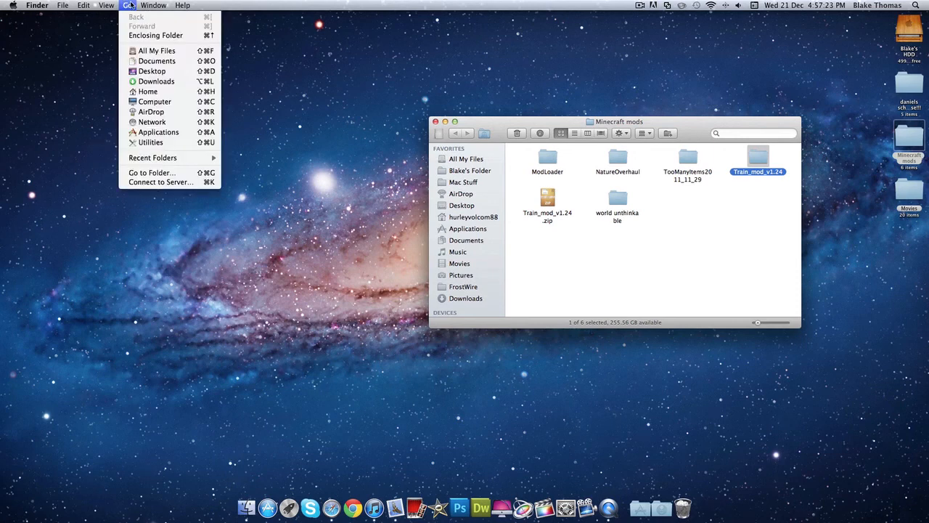
click(154, 6)
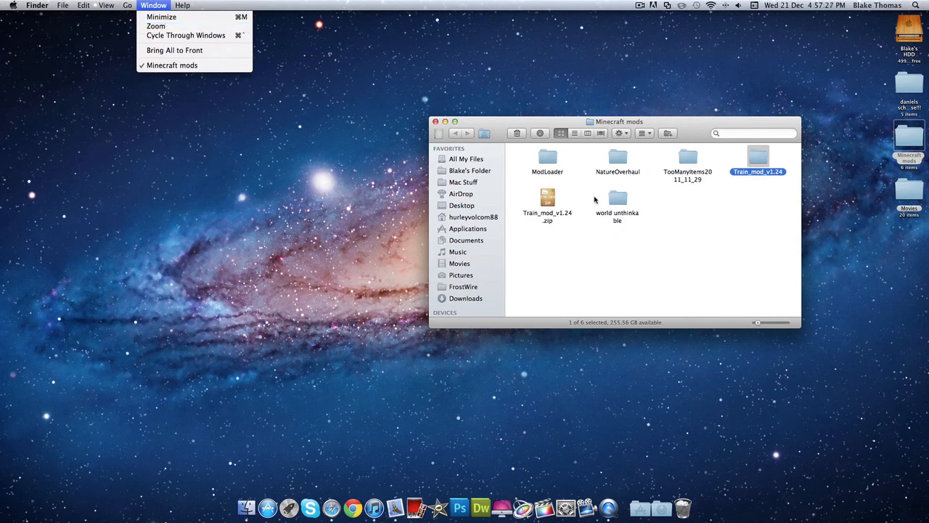
click(598, 253)
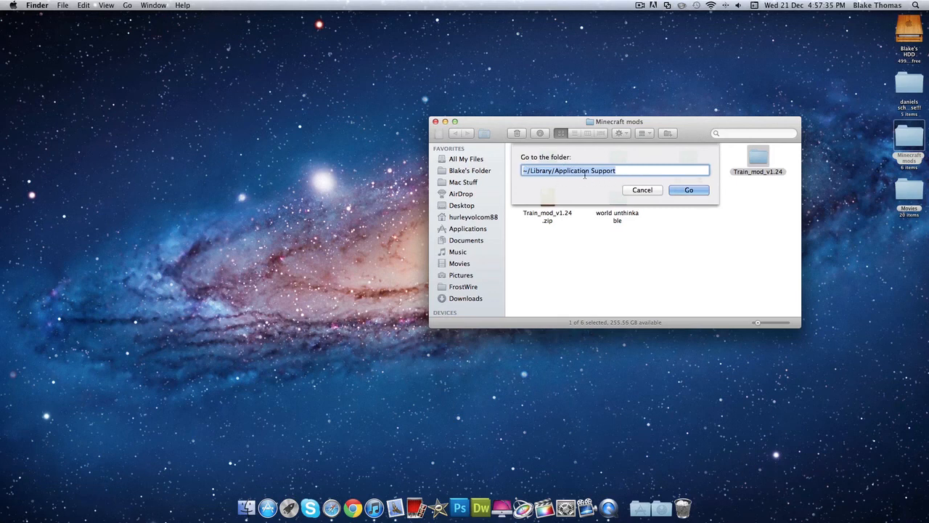
click(688, 189)
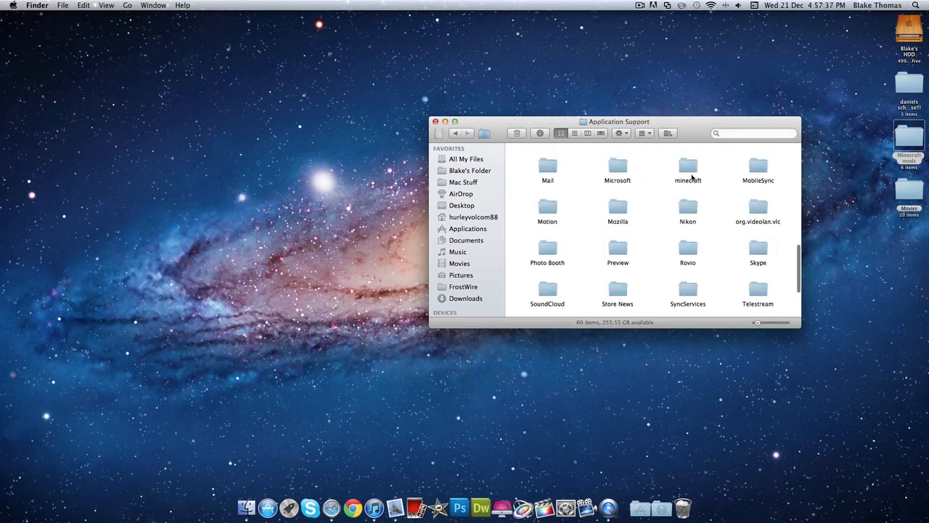
double_click(688, 166)
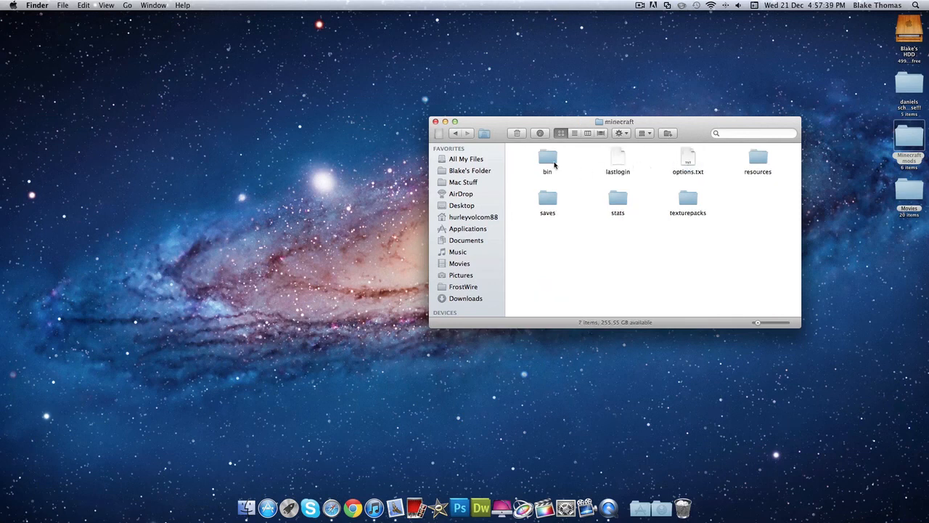
- In bin, extract the minecraft_jar.zip archive into a minecraft.jar folder with Archive Utility
double_click(547, 157)
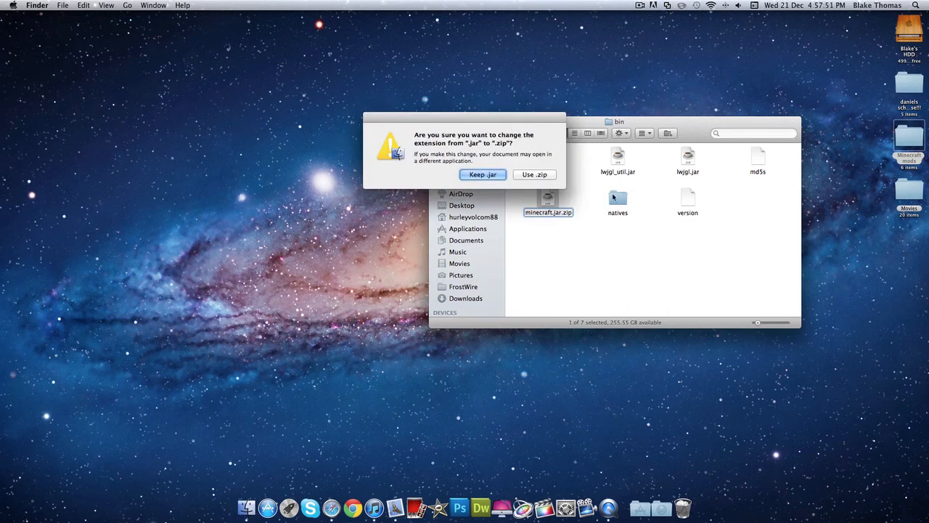
click(535, 174)
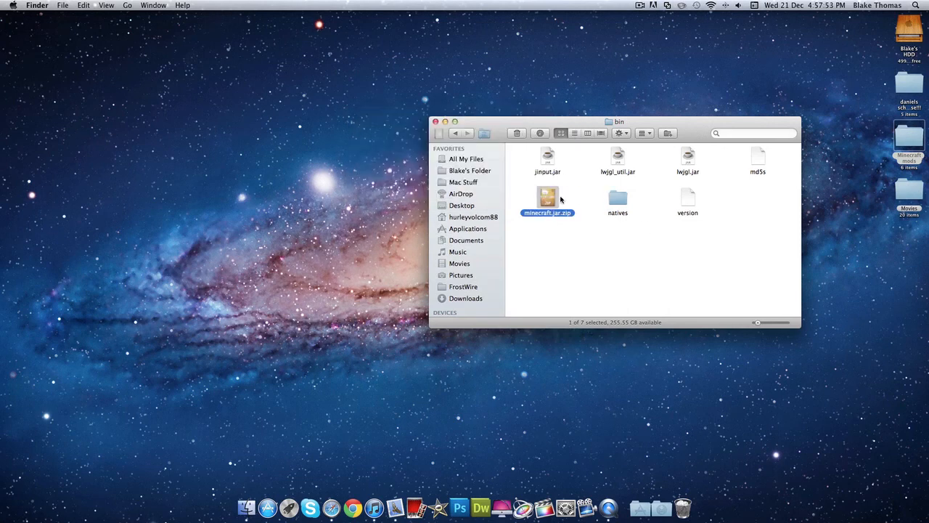
double_click(547, 198)
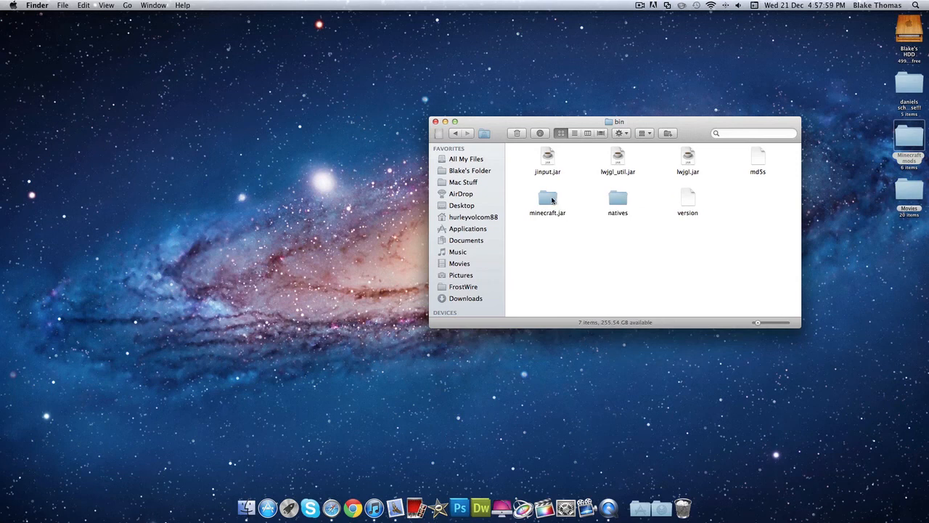
- Show minecraft.jar's contents in List view, delete META-INF, and move the window to the upper left
double_click(547, 200)
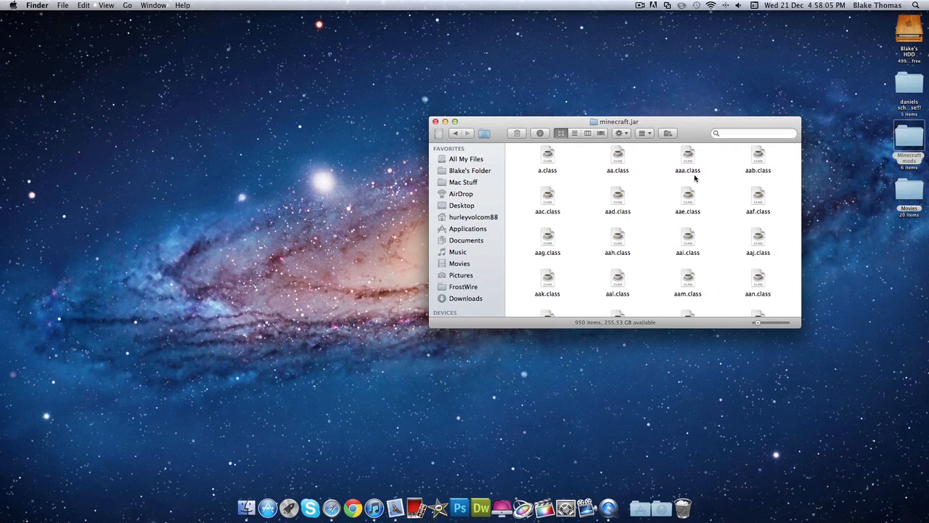
scroll(down, 3)
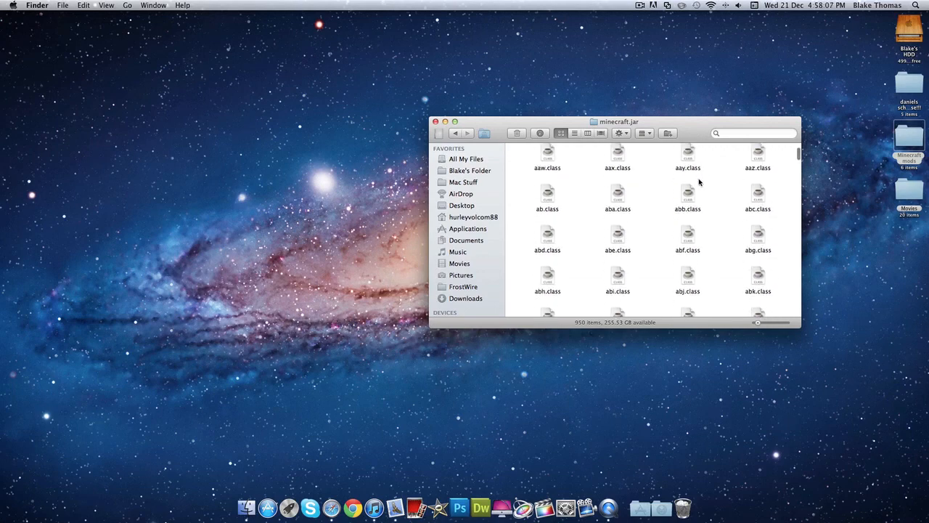
click(575, 134)
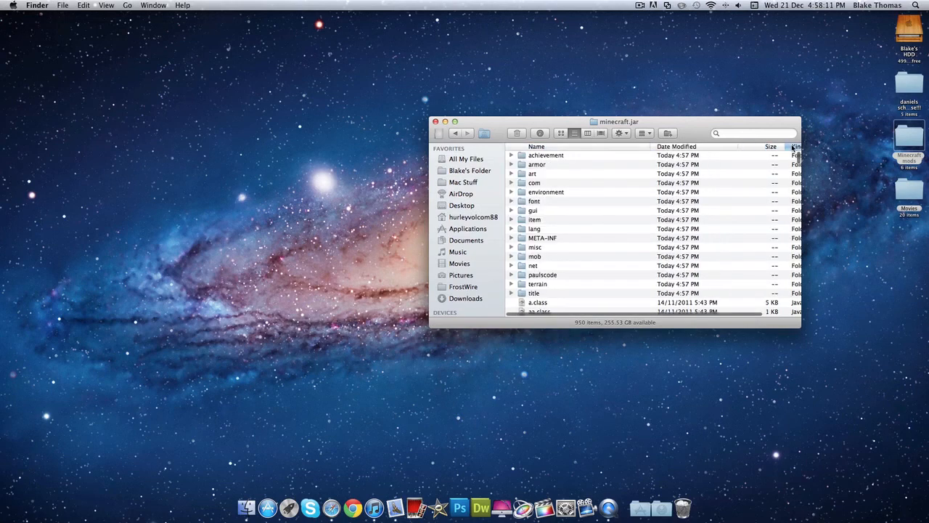
click(543, 238)
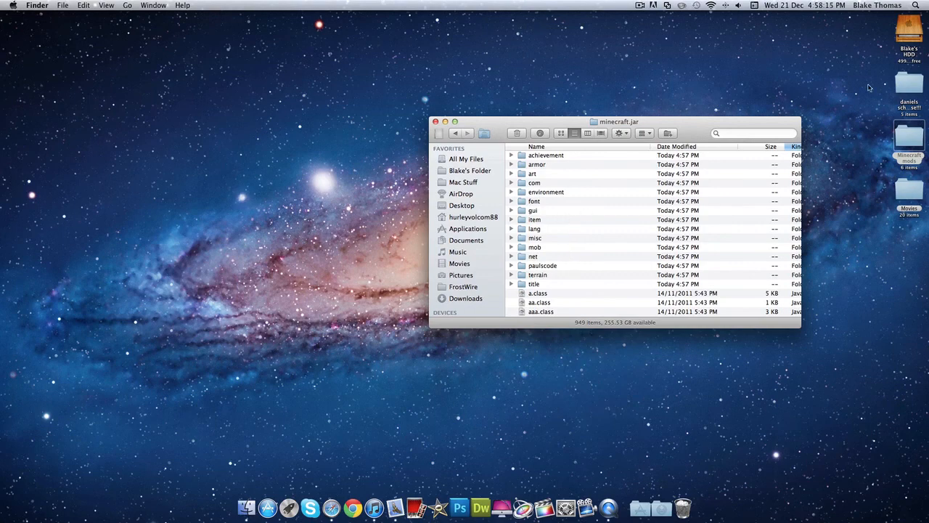
drag(619, 122, 476, 62)
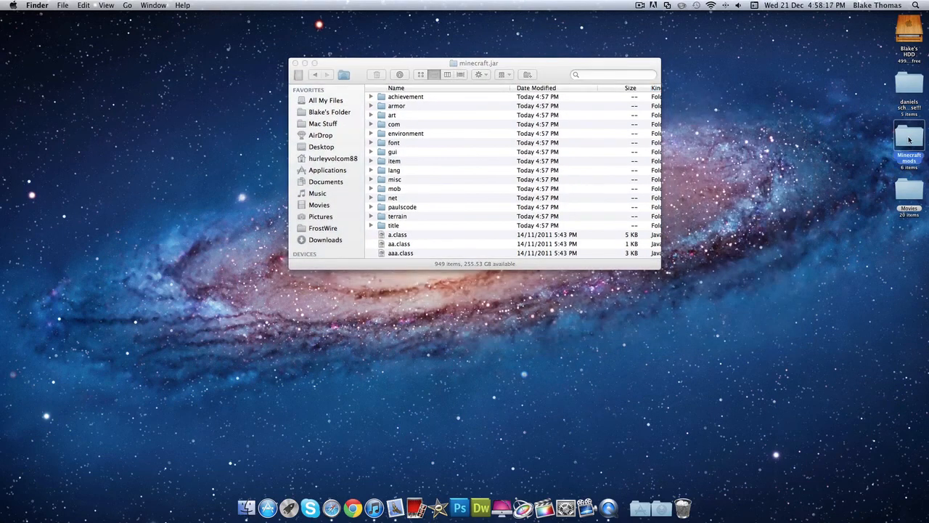
- Copy all ModLoader class files into minecraft.jar, replacing existing ones
double_click(909, 138)
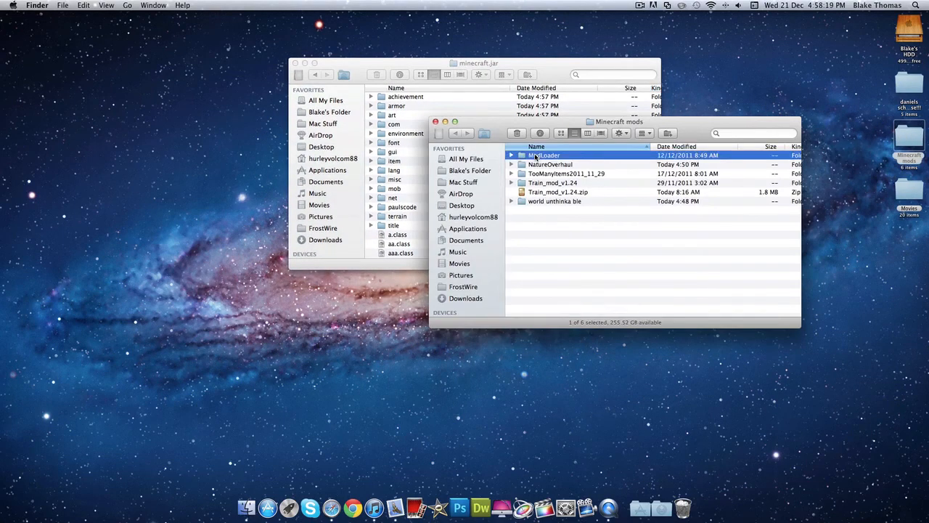
double_click(544, 154)
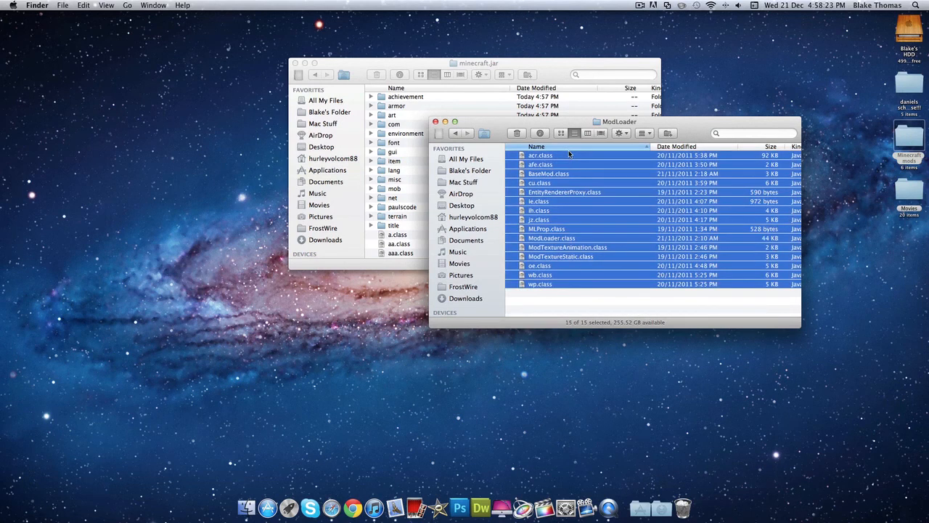
mouse_move(403, 192)
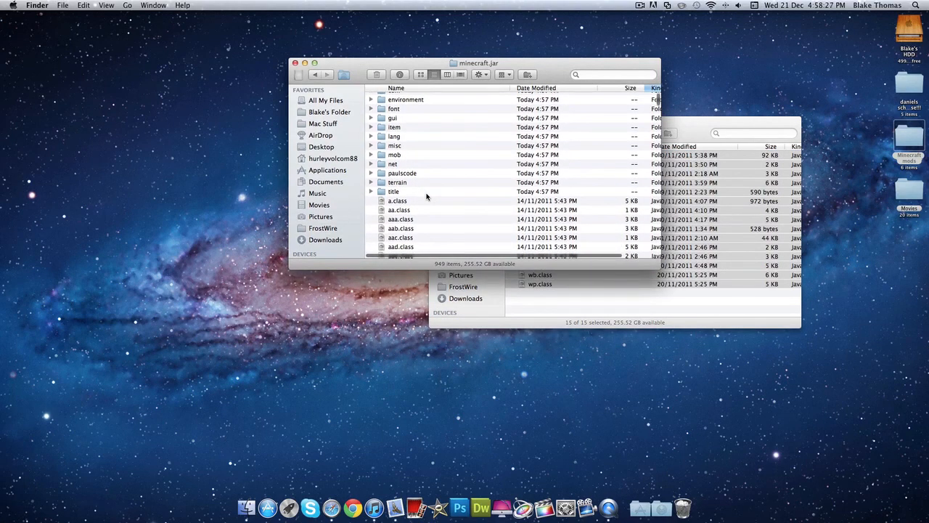
click(400, 201)
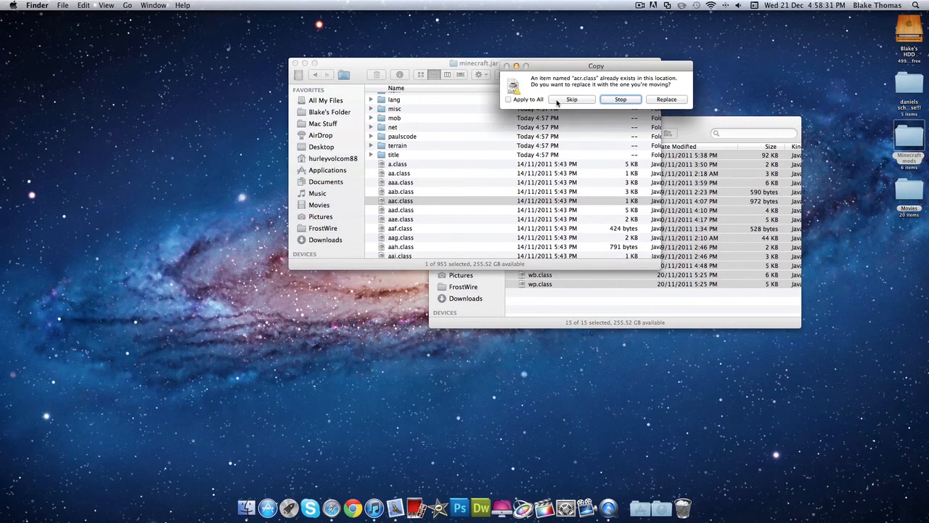
click(620, 99)
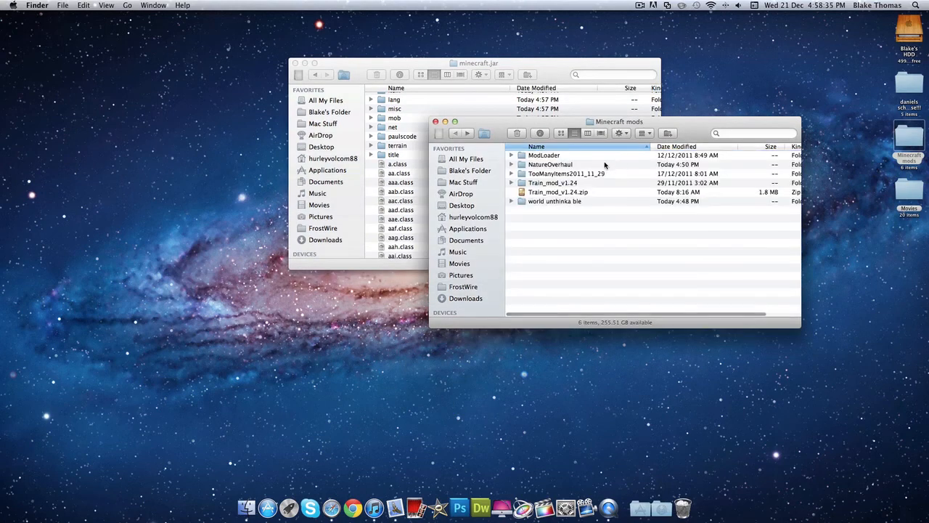
- Copy all TooManyItems class files into minecraft.jar, replacing existing ones
double_click(567, 174)
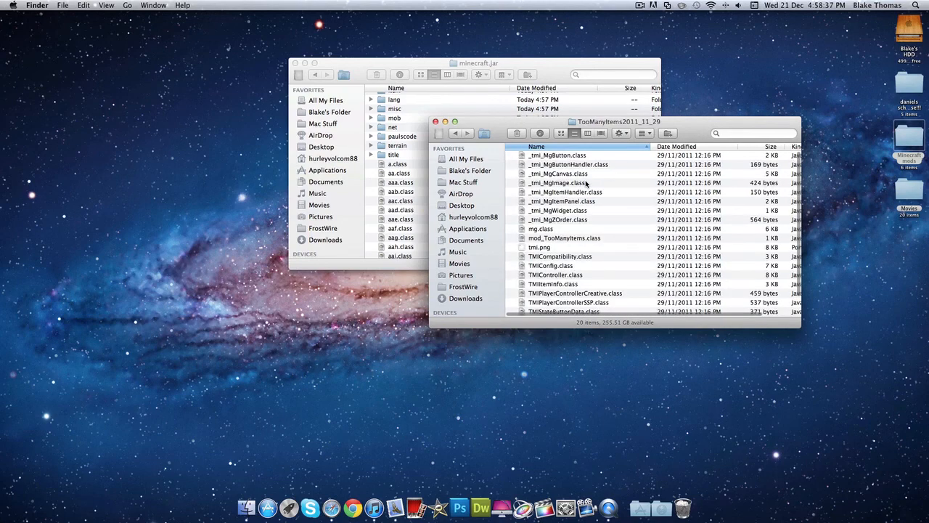
key(cmd+a)
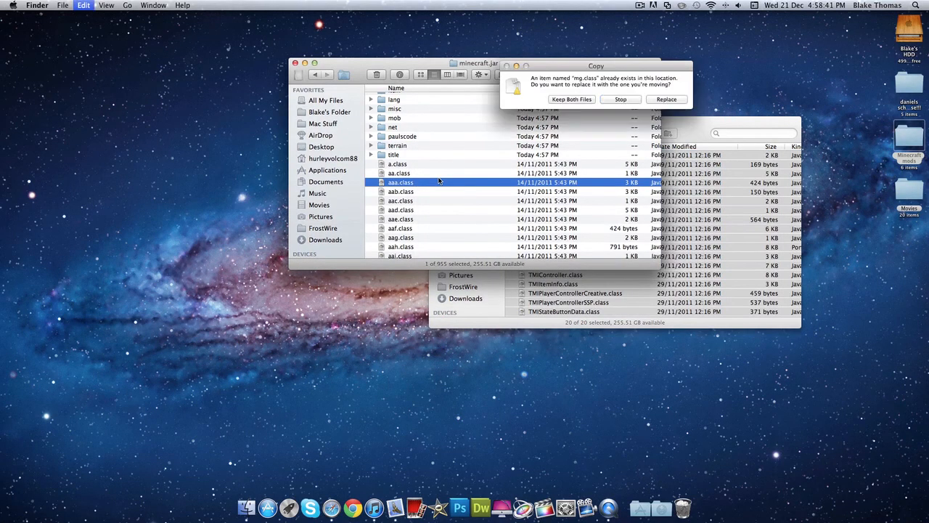
click(665, 99)
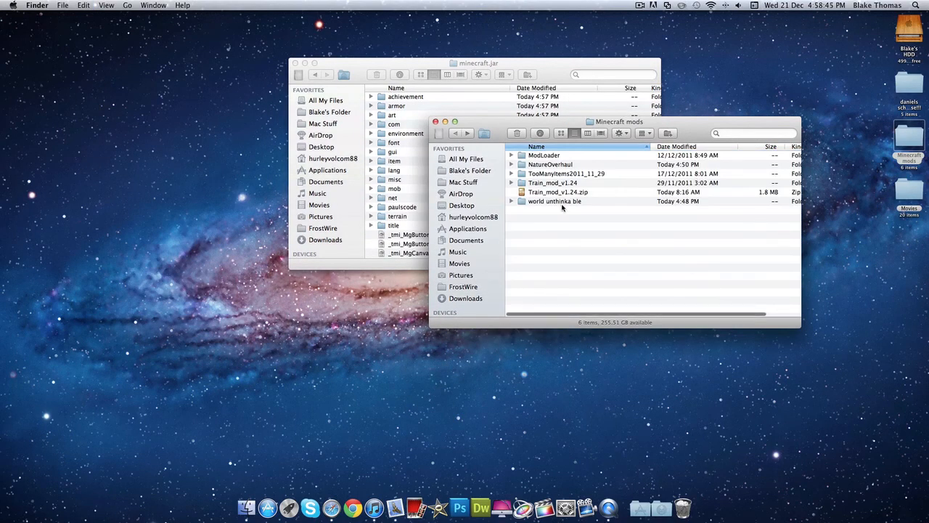
- Copy all Train_mod_v1.24 files into minecraft.jar, replacing duplicates, and close the Finder windows
double_click(552, 182)
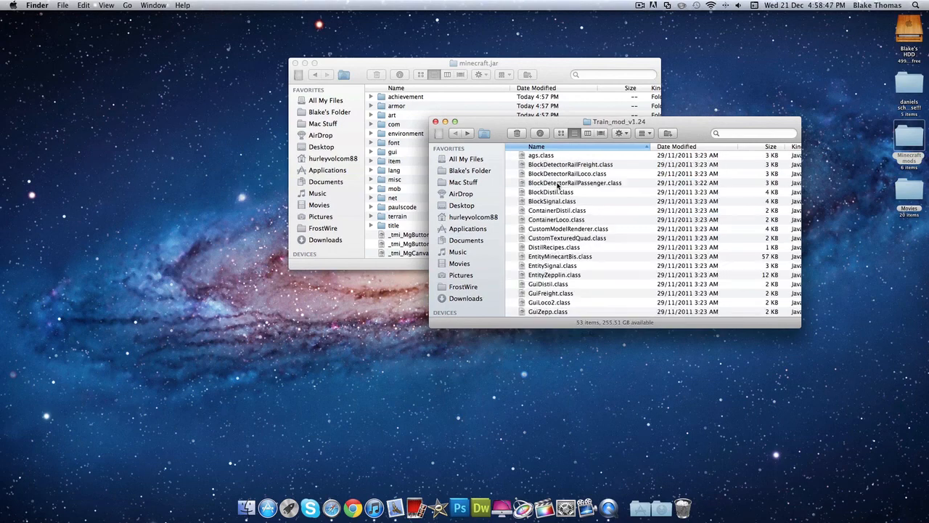
click(556, 219)
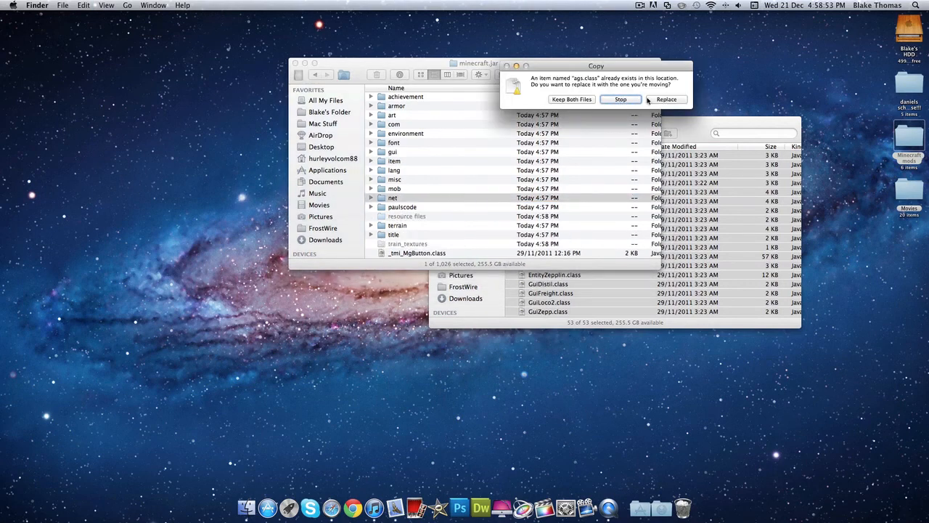
click(665, 99)
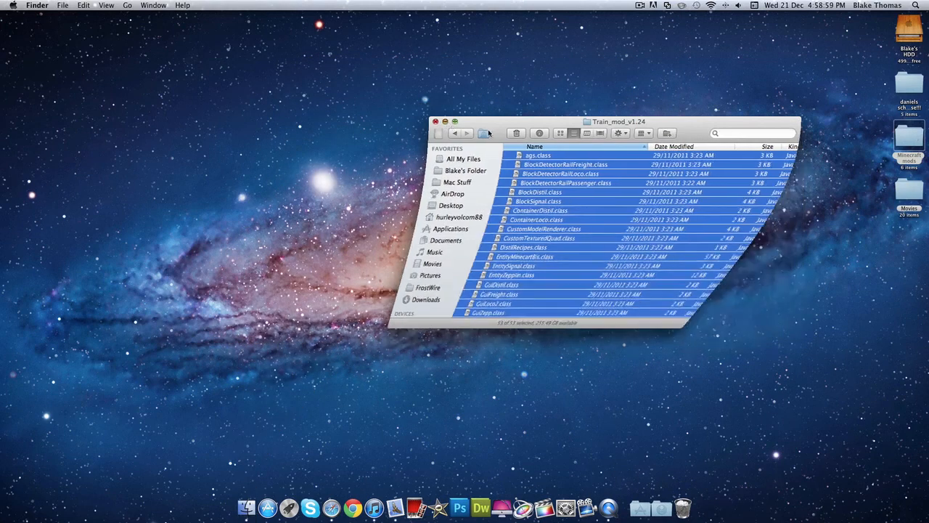
click(436, 122)
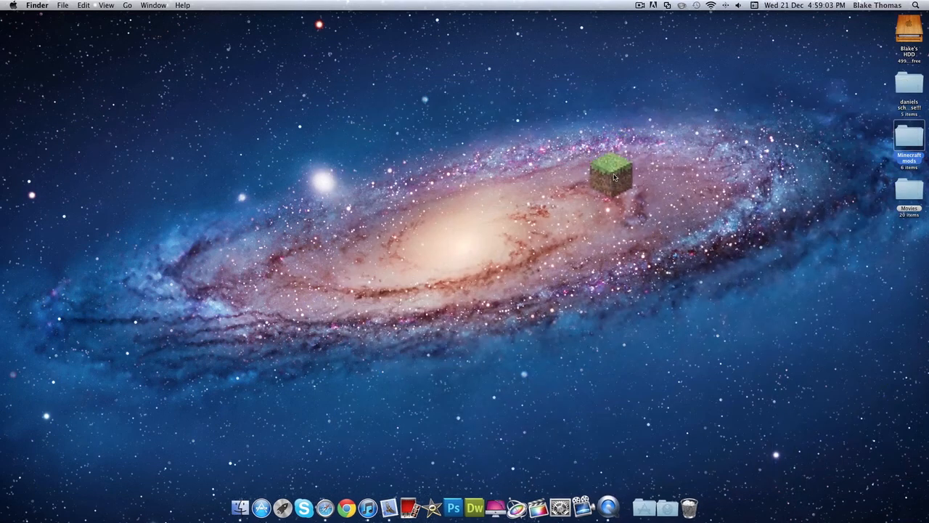
- Move the Minecraft app to the desktop, launch it, and check the still-empty Singleplayer world list
drag(613, 177, 909, 138)
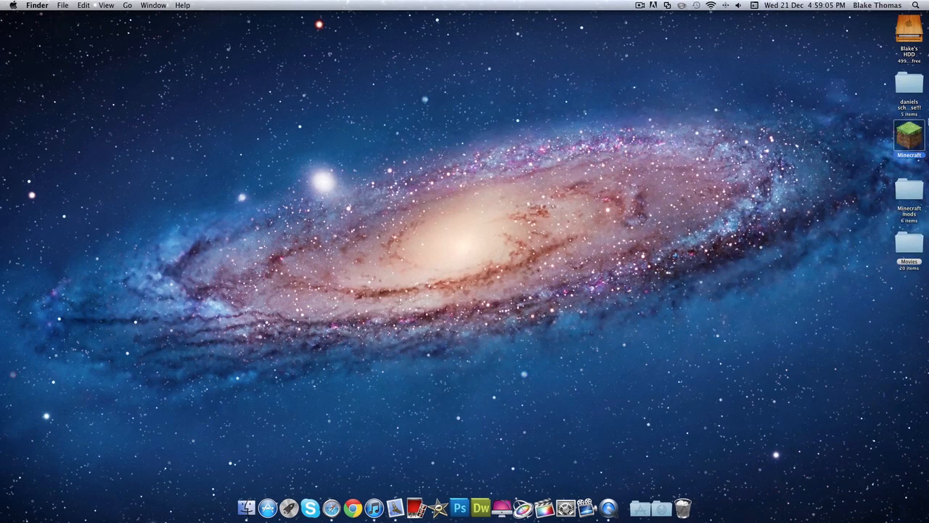
double_click(909, 137)
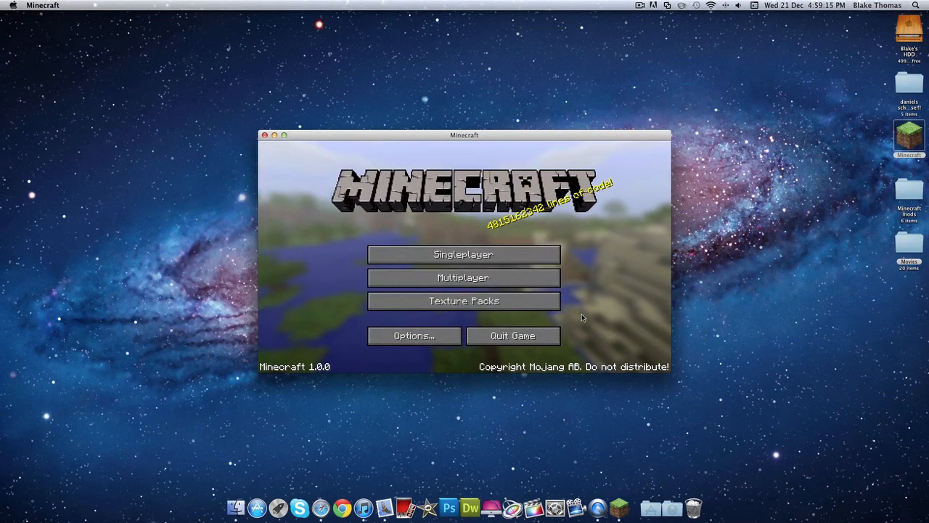
click(463, 255)
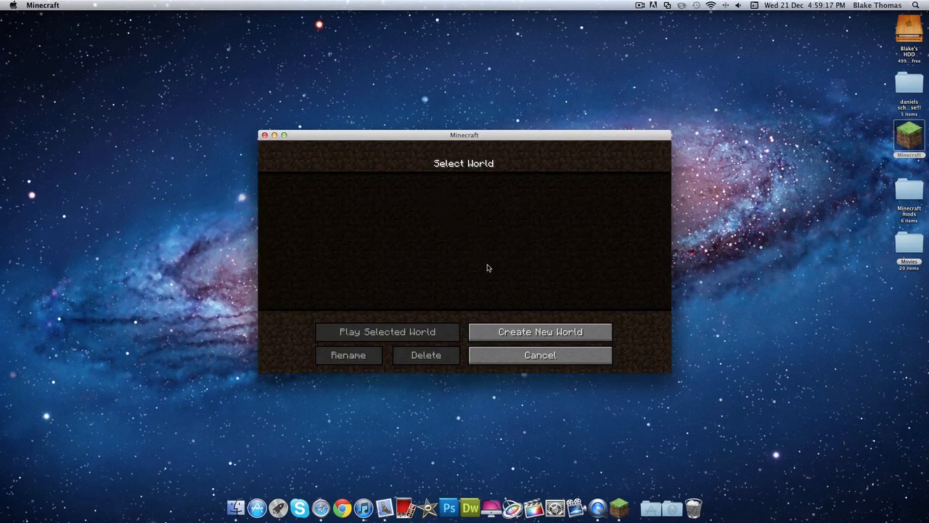
click(540, 355)
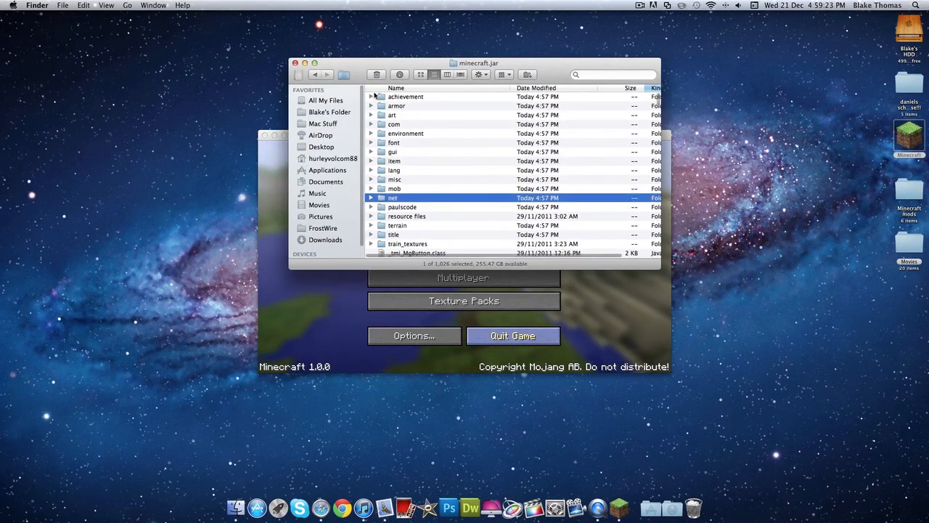
click(313, 74)
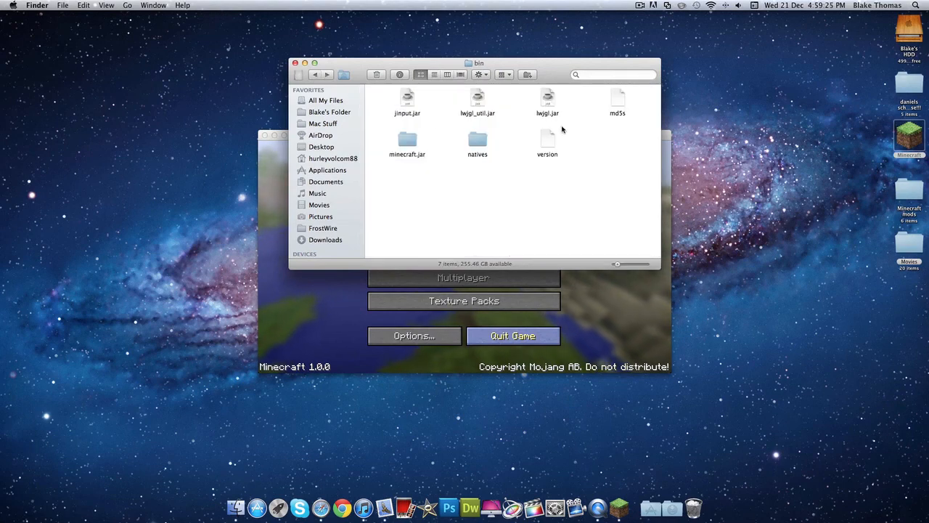
double_click(407, 143)
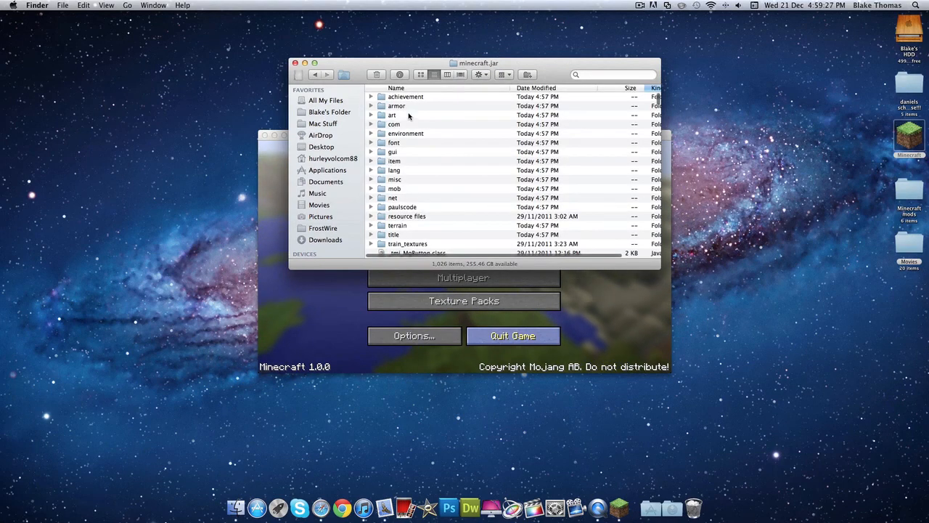
scroll(down, 3)
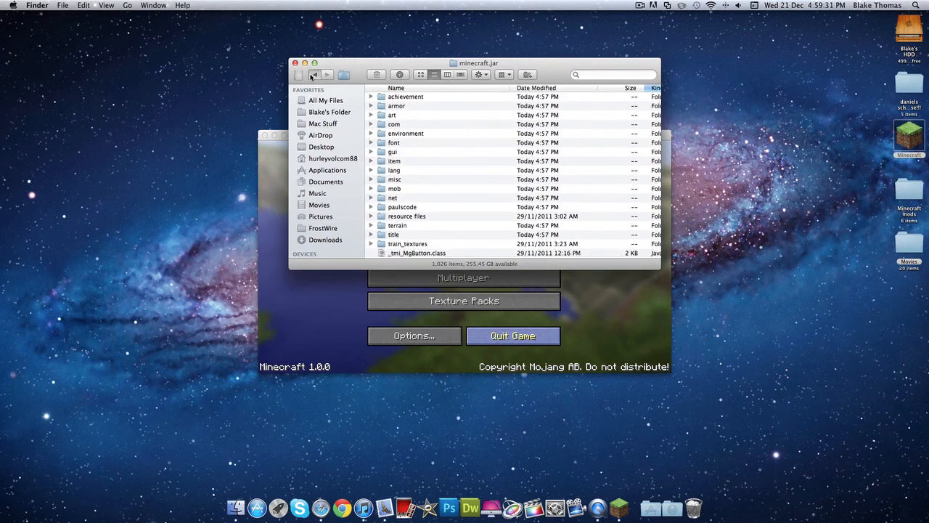
click(314, 74)
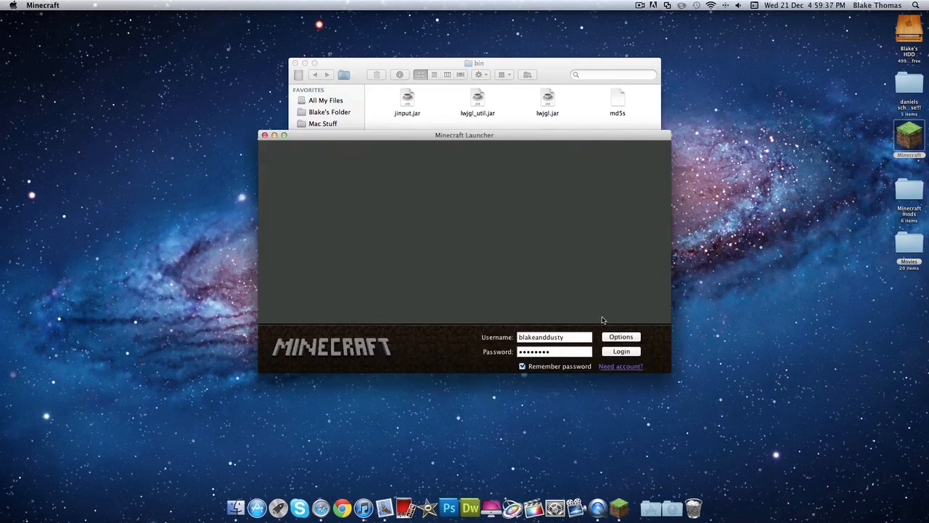
- Log in, create a new singleplayer survival world, and resume play once it has generated
click(621, 350)
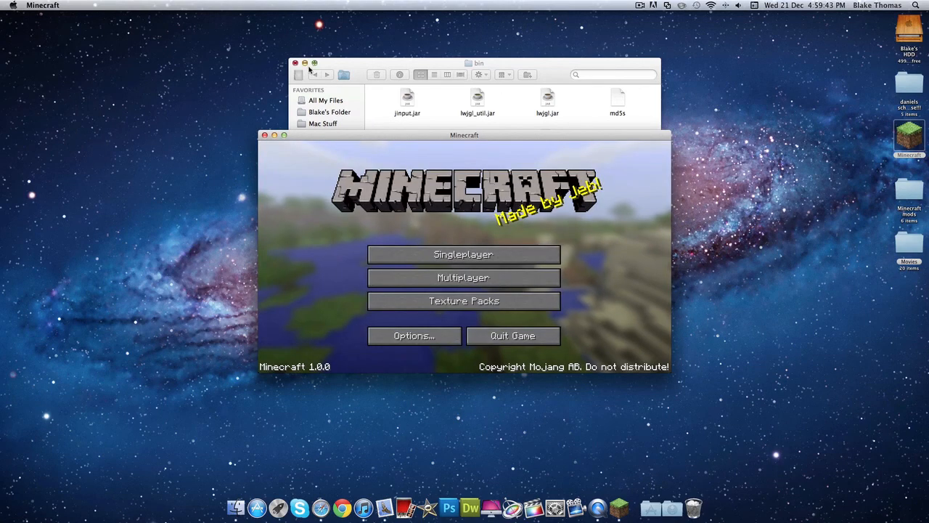
click(463, 254)
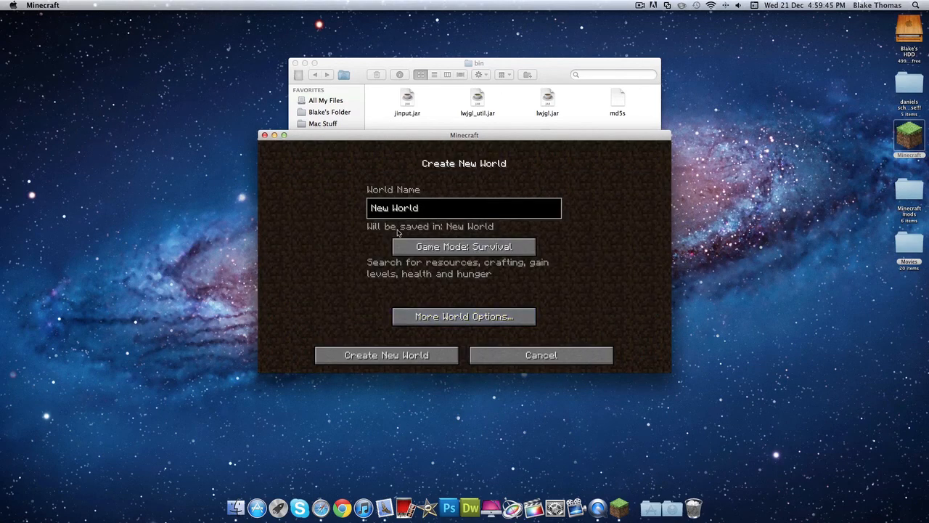
click(386, 354)
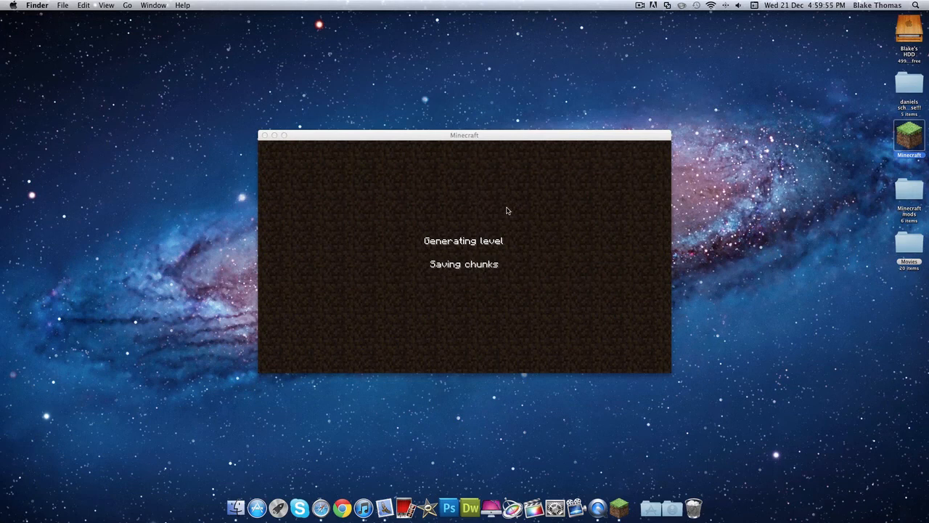
key(Escape)
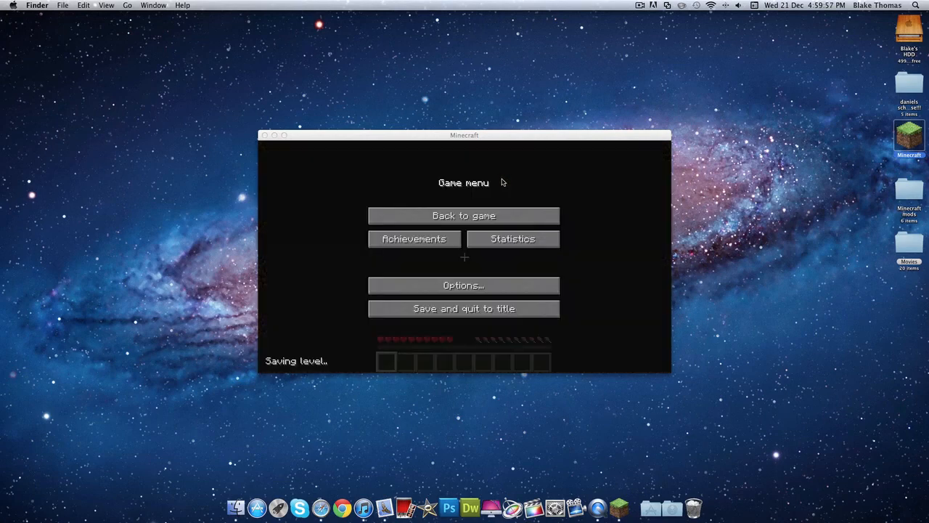
click(464, 215)
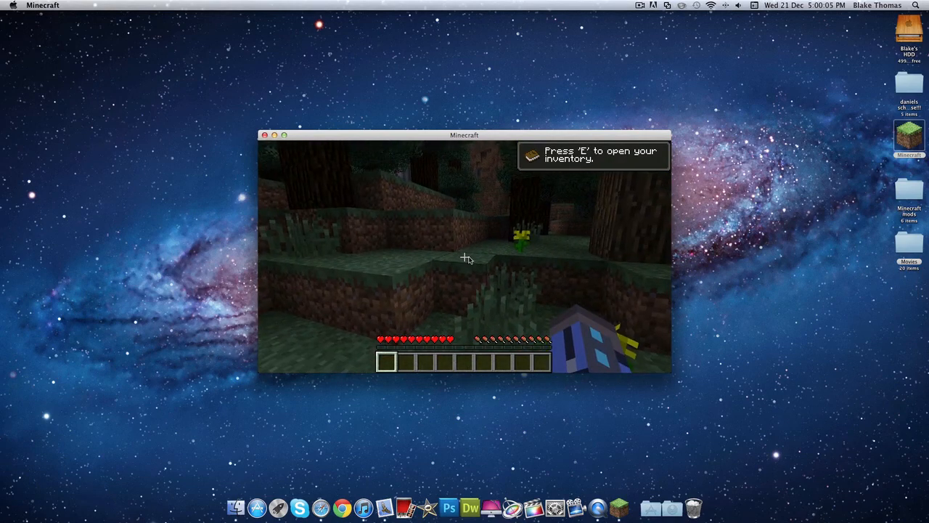
- Browse the TooManyItems item pages in the inventory to confirm the mod loaded, then pause
key(e)
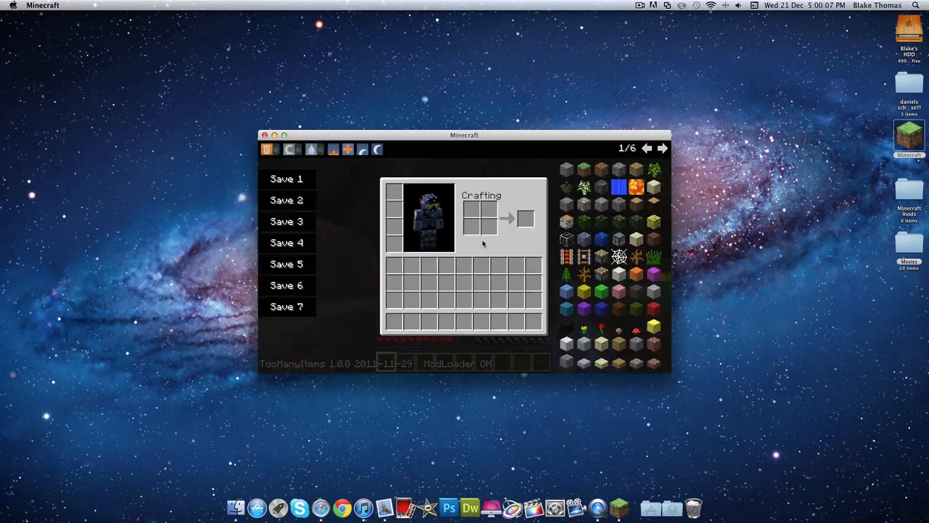
click(662, 148)
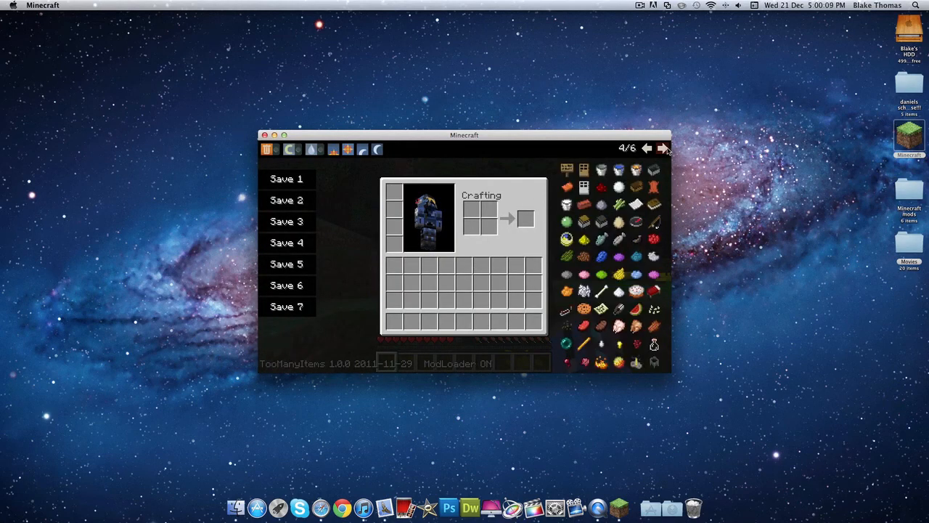
click(662, 148)
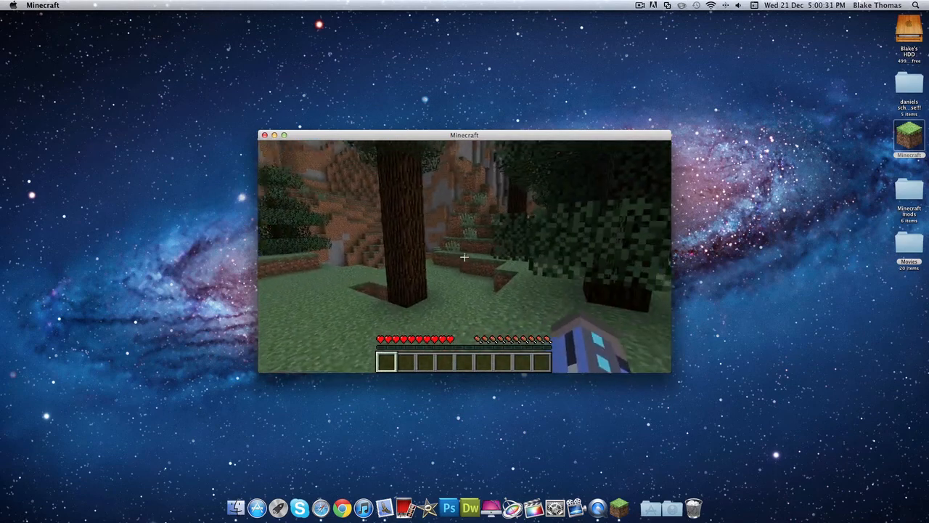
key(Escape)
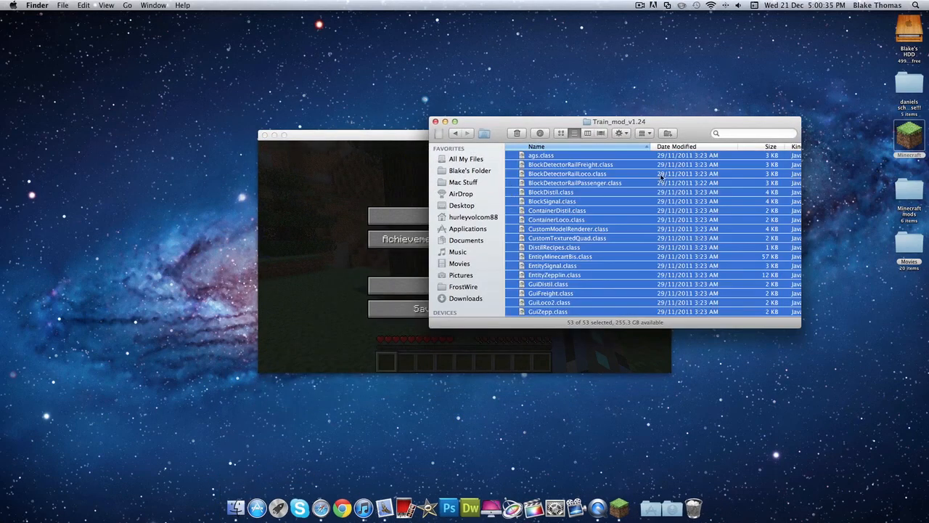
- Navigate to ~/Library/Application Support/minecraft and copy the old world into the saves folder
click(455, 133)
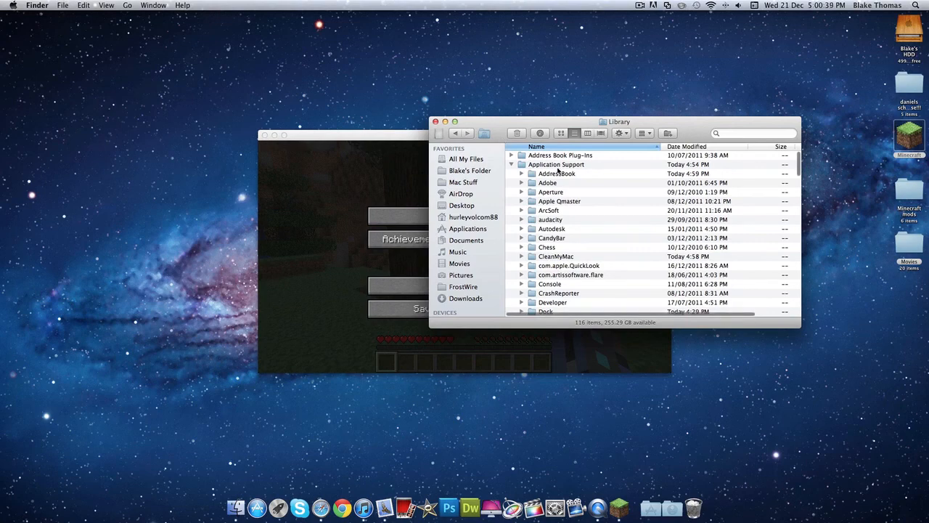
scroll(down, 3)
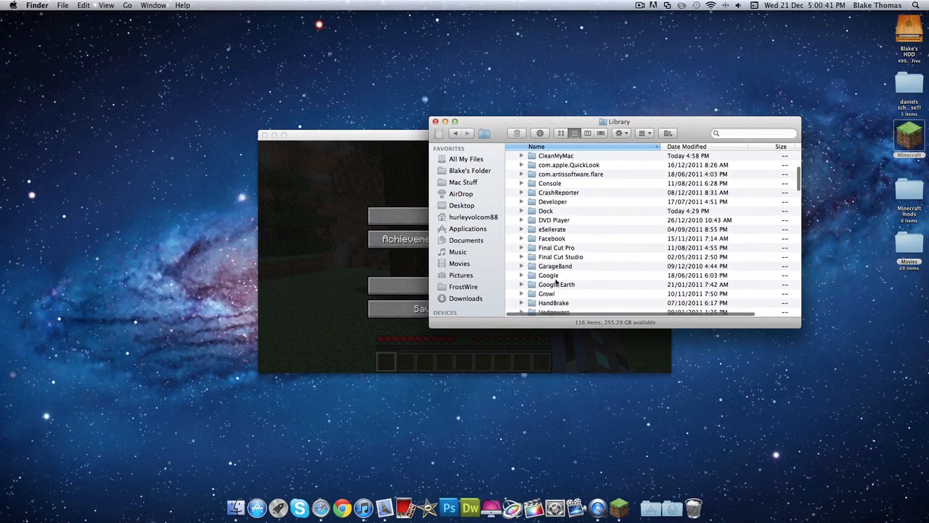
scroll(down, 3)
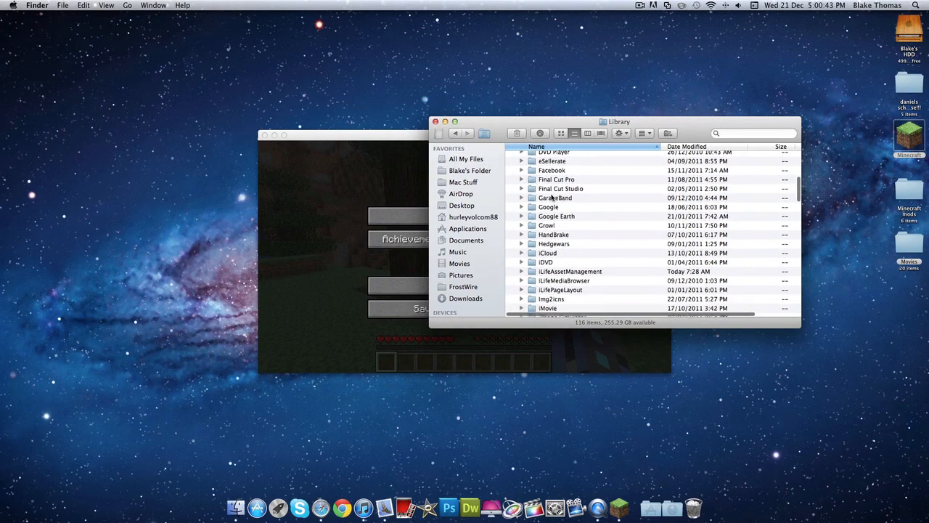
scroll(down, 3)
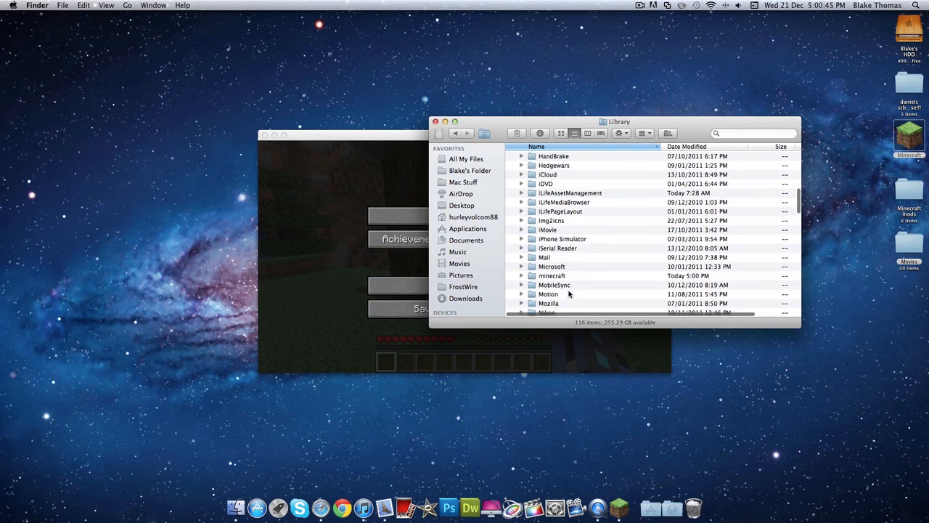
double_click(552, 276)
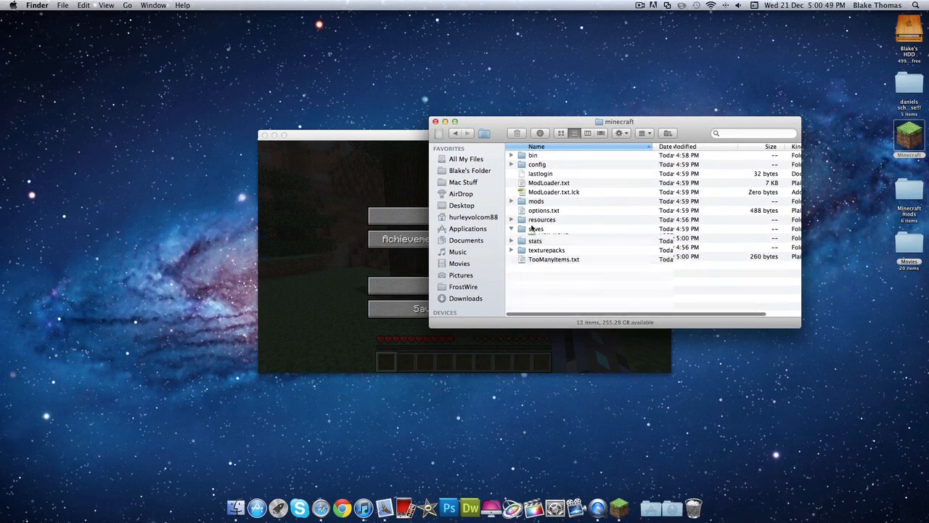
click(511, 230)
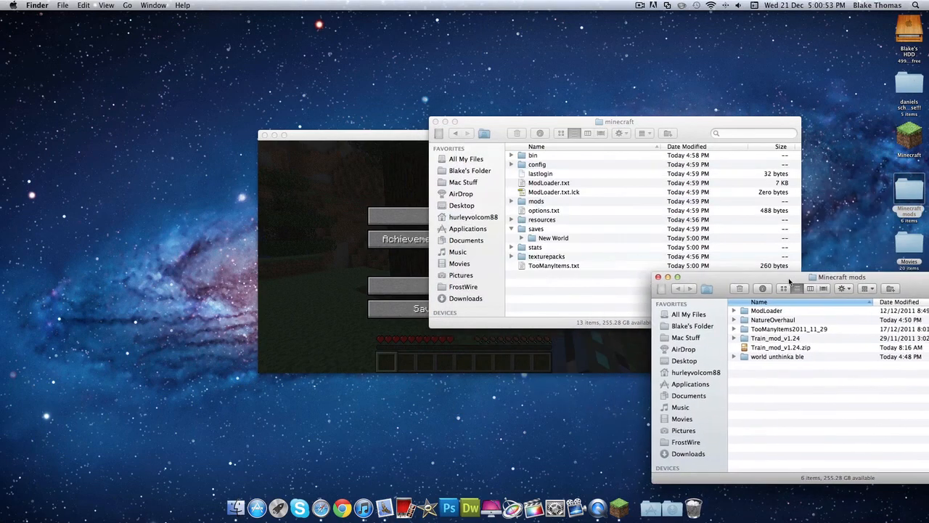
click(555, 238)
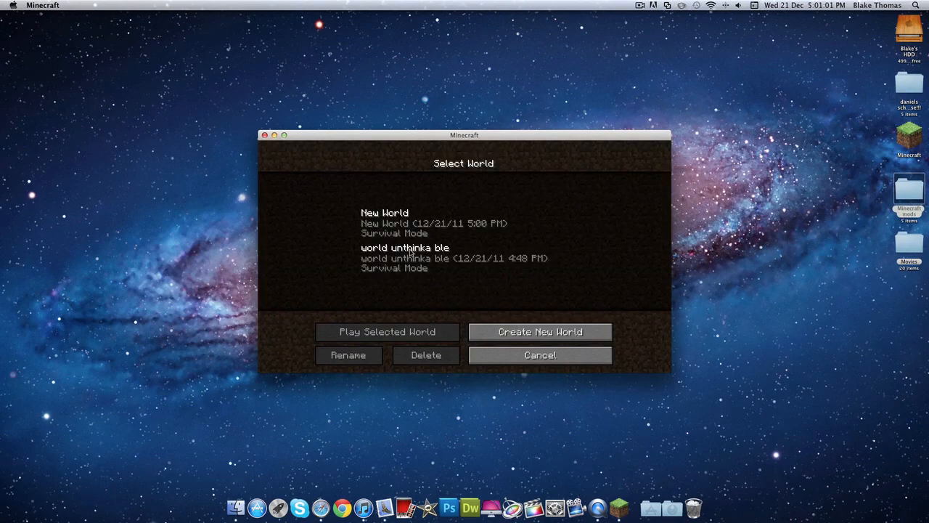
- Select the copied old world in Singleplayer and start loading it
click(386, 331)
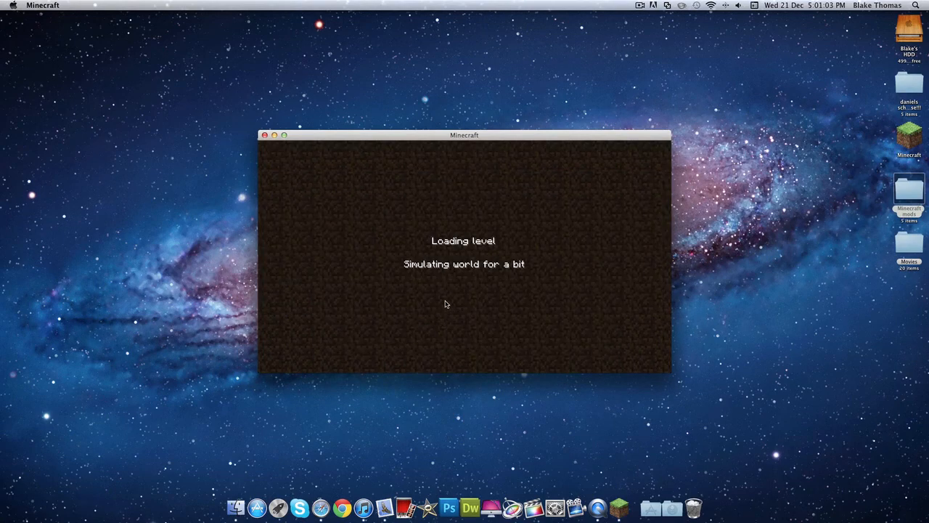